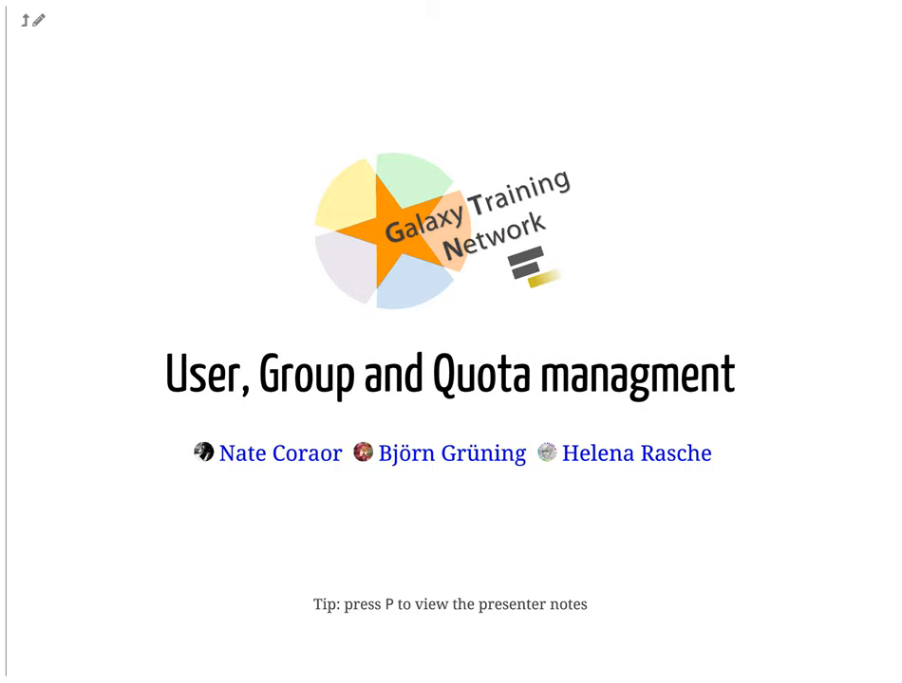
key(Right)
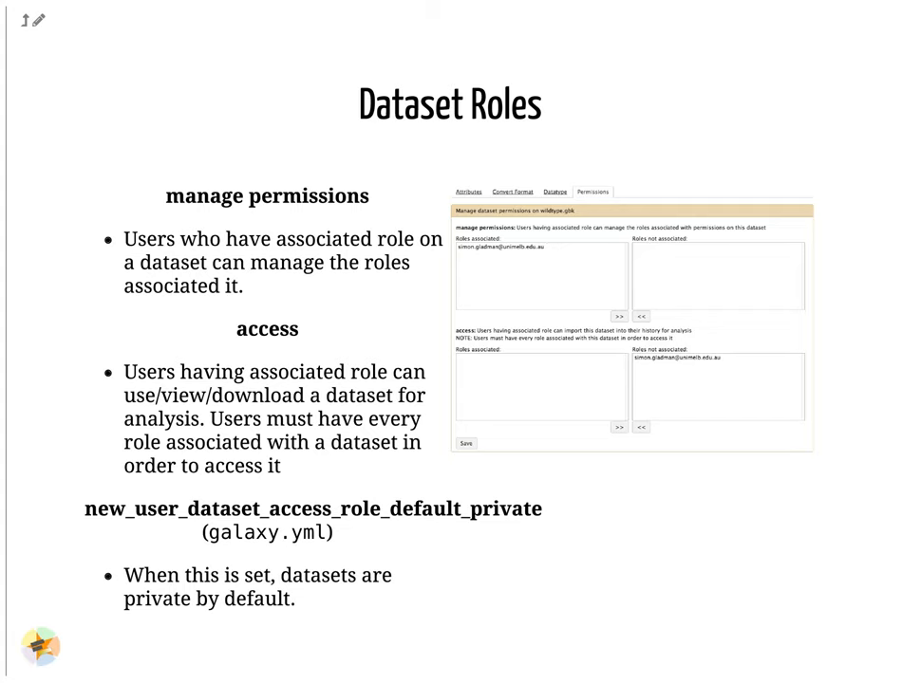
key(Right)
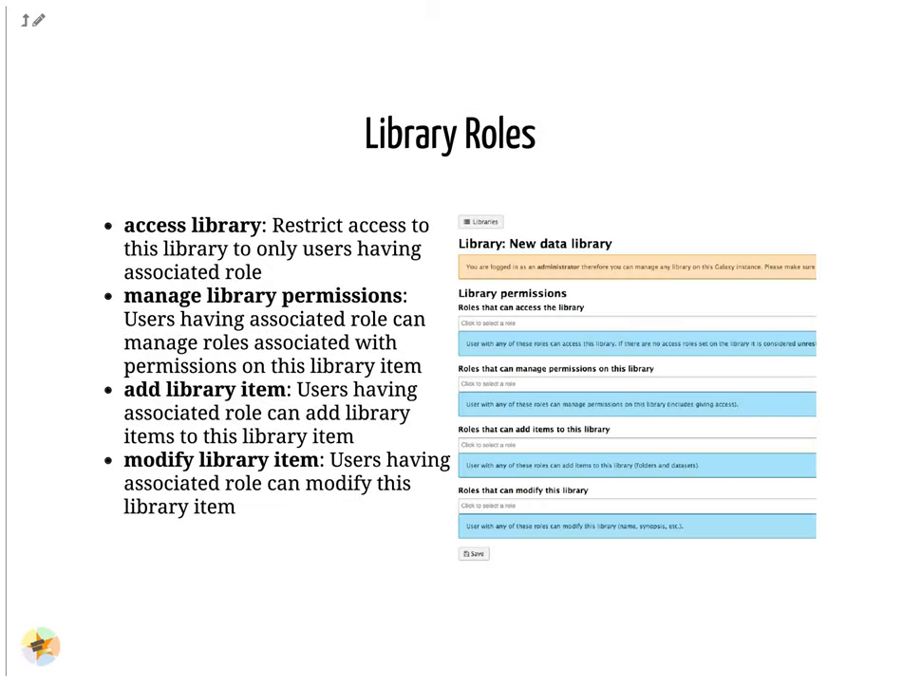